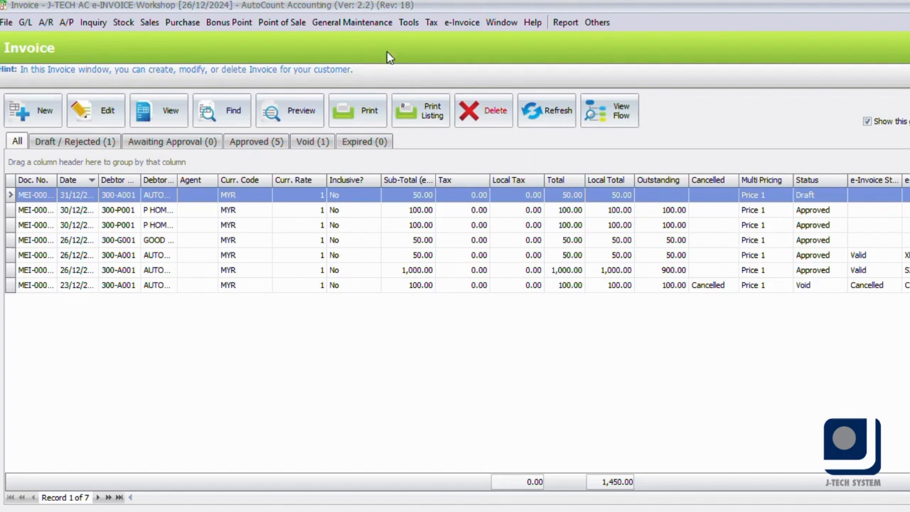
- Choose Design Document Style Report from the Report menu over the invoice list
click(566, 22)
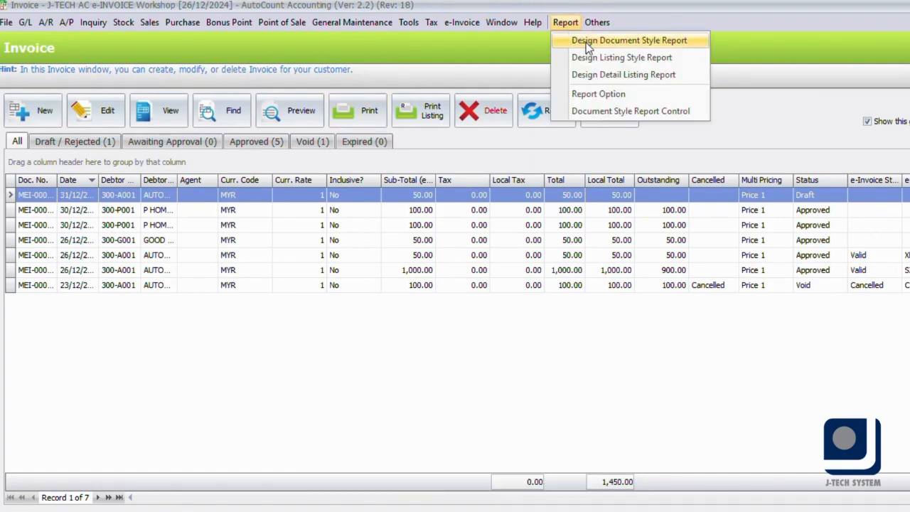
click(628, 39)
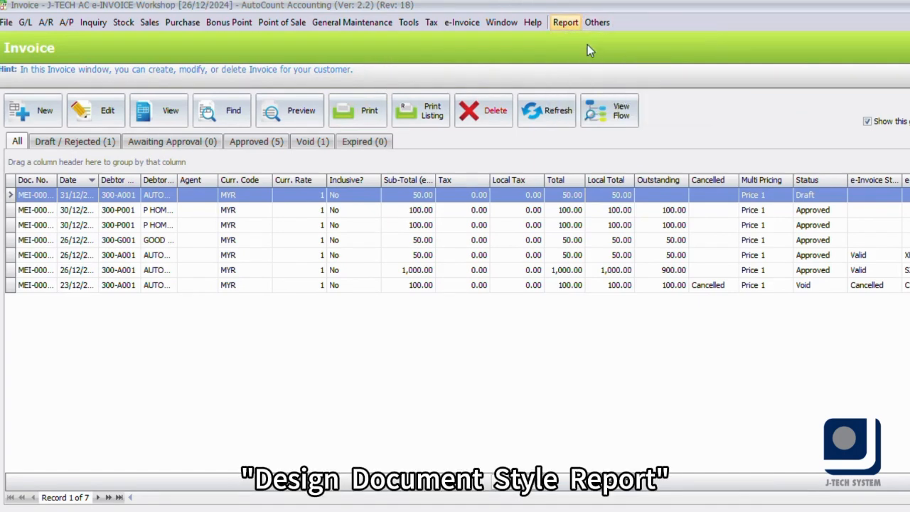
- Select the Invoice (Malaysia e-Invoice) design and open its report list to reach Full Tax Invoice
click(566, 22)
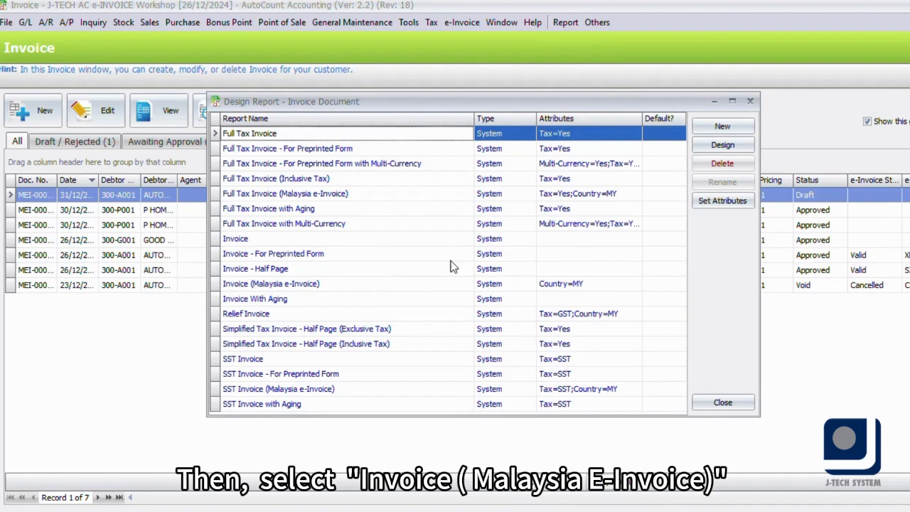
click(270, 283)
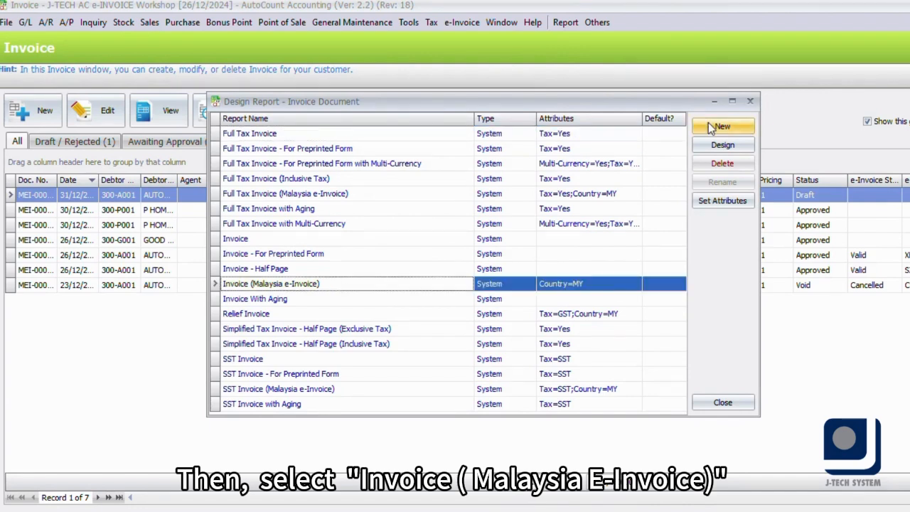
click(722, 145)
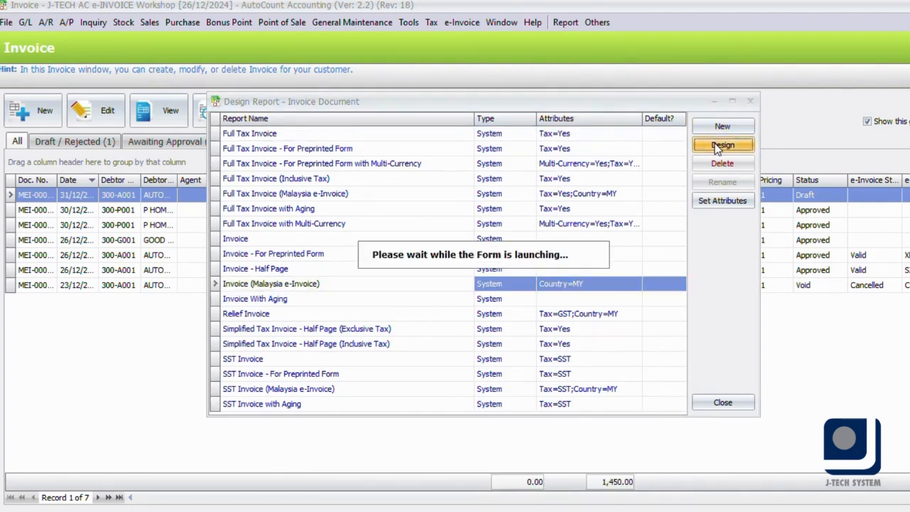
click(722, 145)
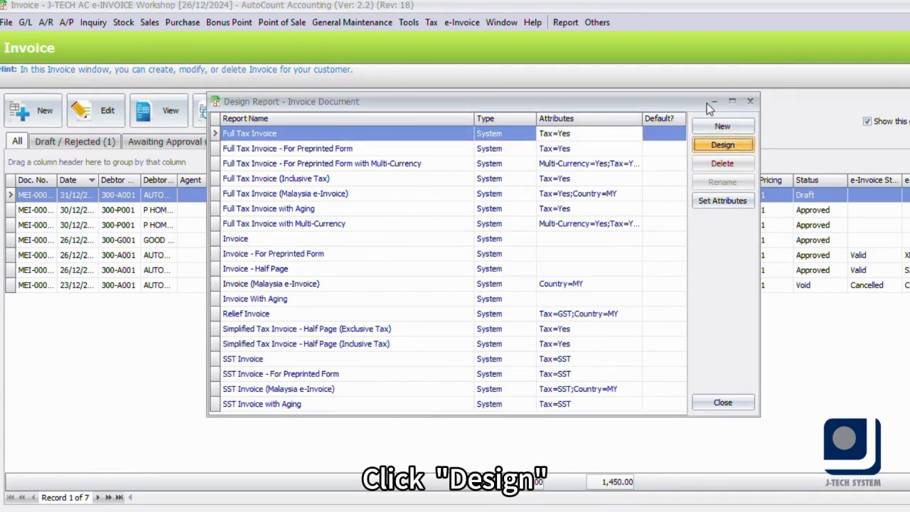
- Open the Full Tax Invoice layout in Report Designer with the LHDN QR code in its footer
click(722, 145)
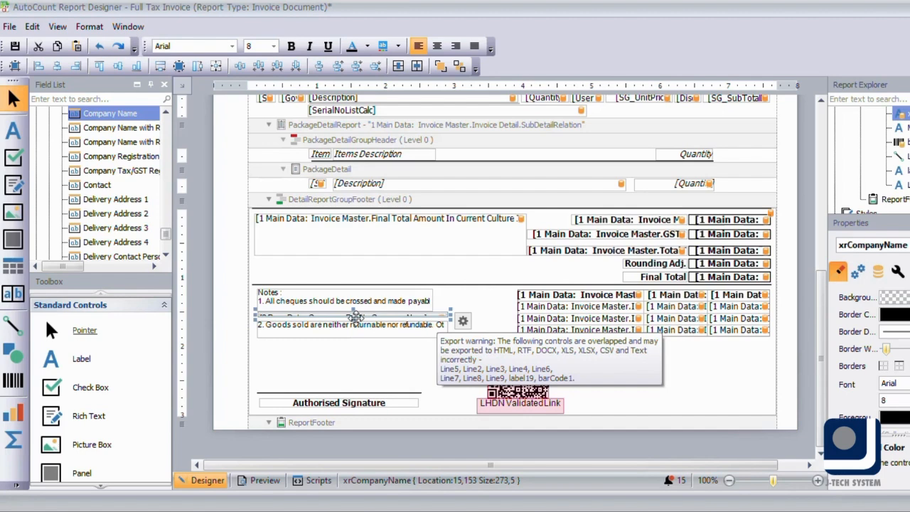
- Place the Company Profile Company Name field after 'made payable to' in the notes memo
click(348, 317)
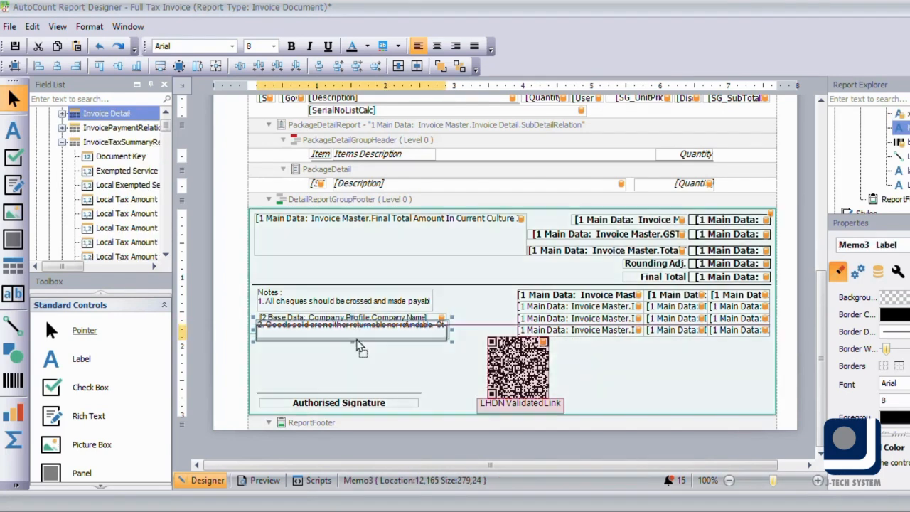
click(518, 367)
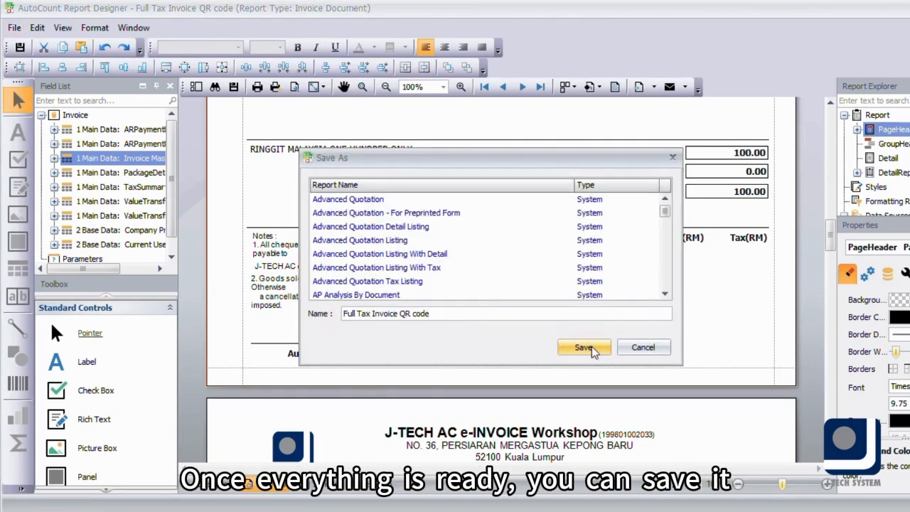
- Save the layout as a new report named 'Full Tax Invoice QR code'
click(584, 347)
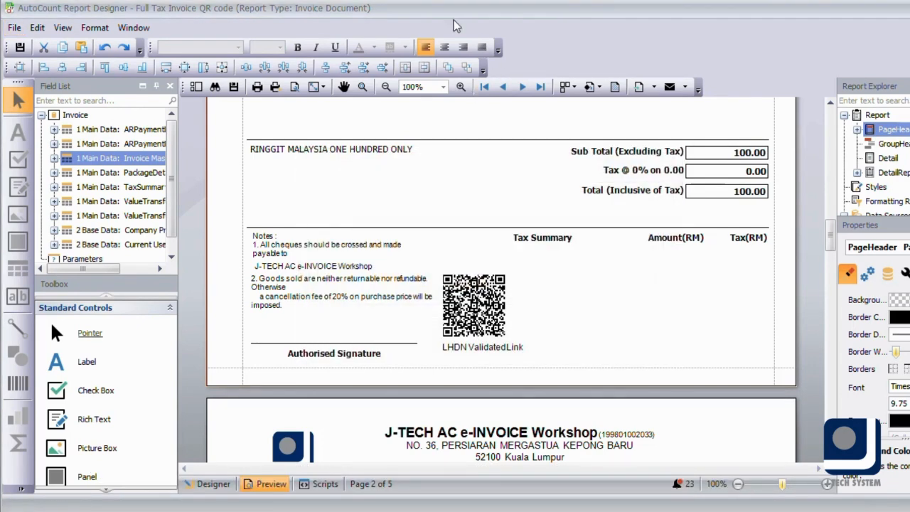